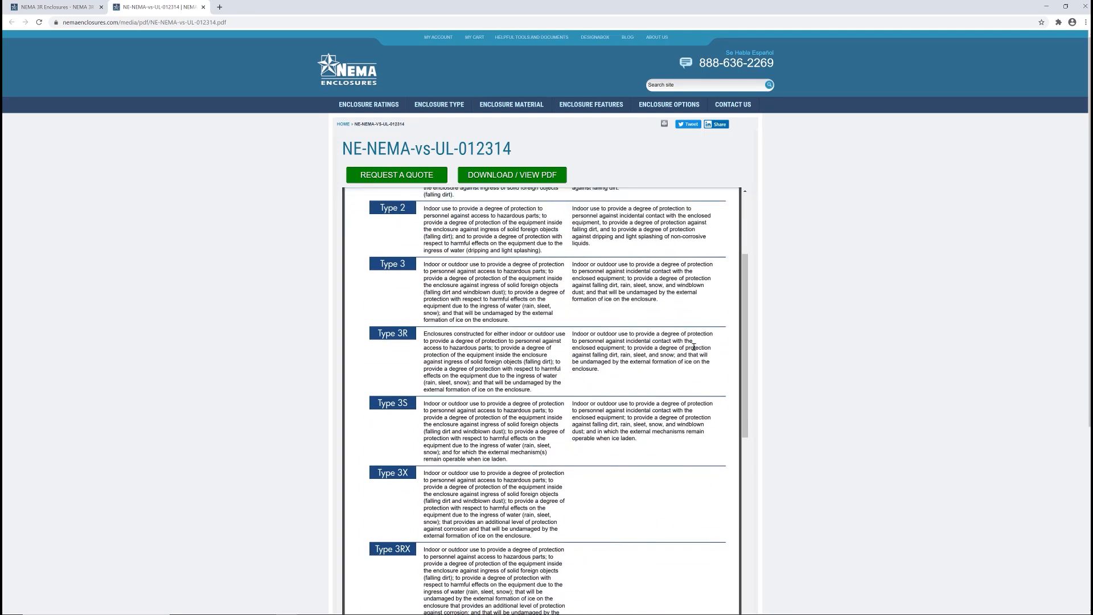
mouse_move(326, 362)
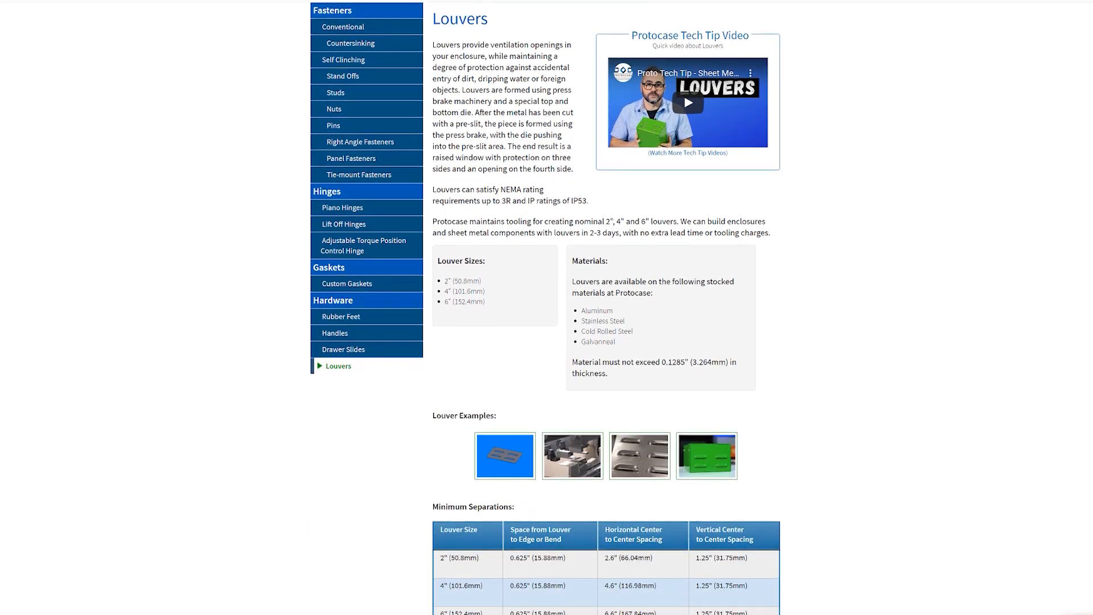
Scroll the Louvers page past Minimum Separations to the Keep Out Zones table and diagram
scroll(down, 3)
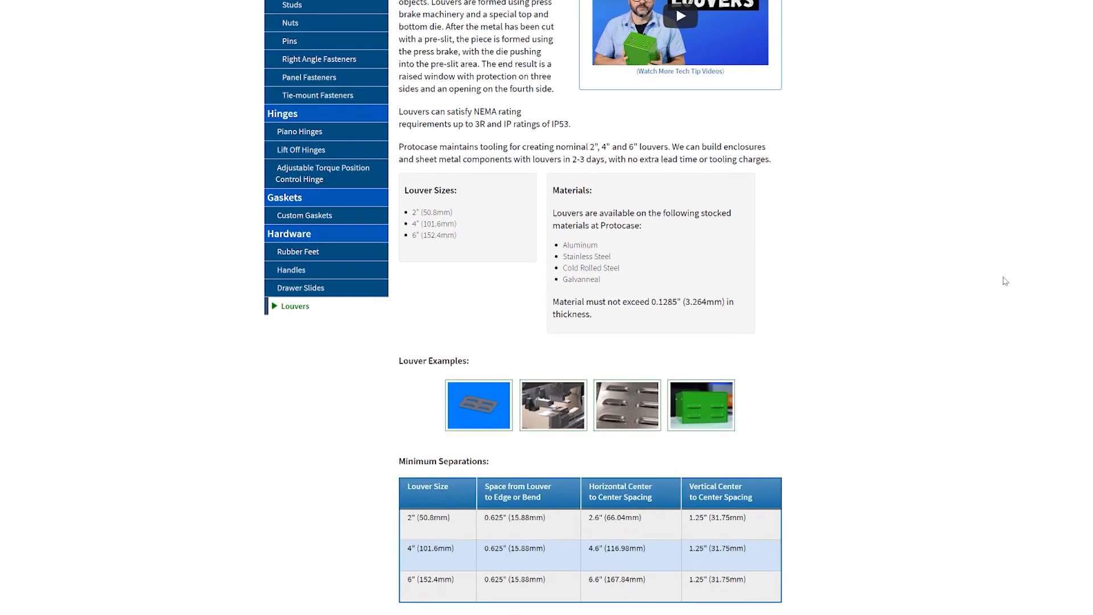
scroll(down, 3)
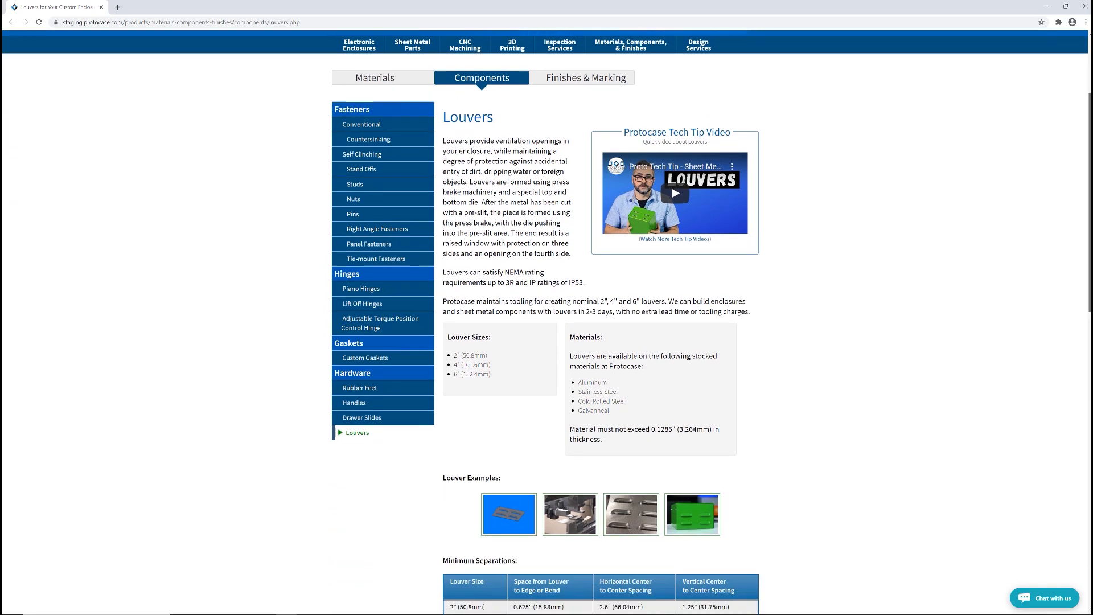
scroll(down, 3)
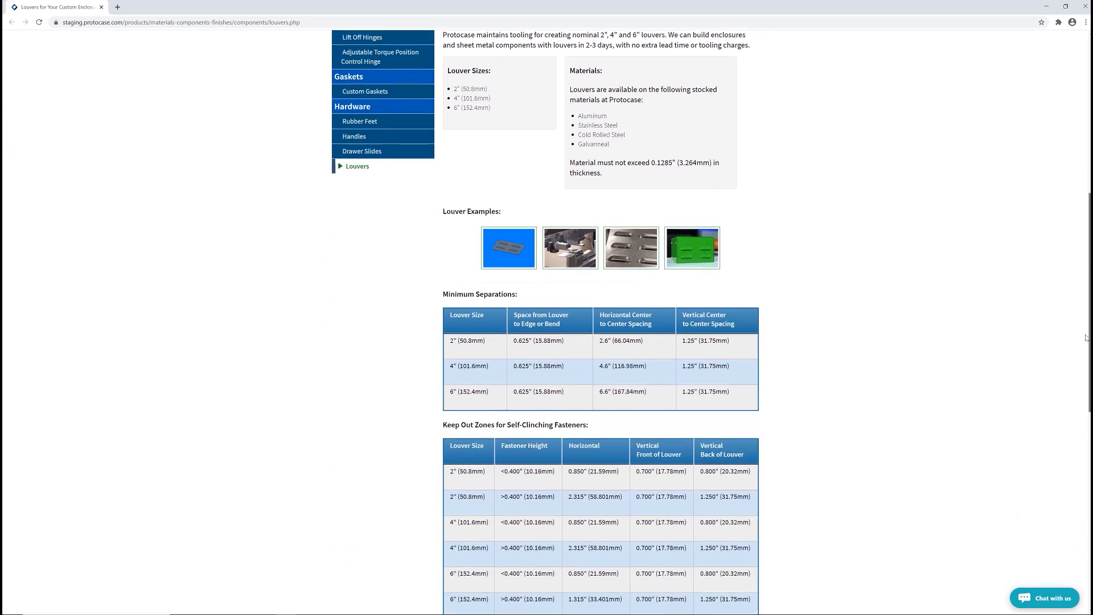
scroll(down, 3)
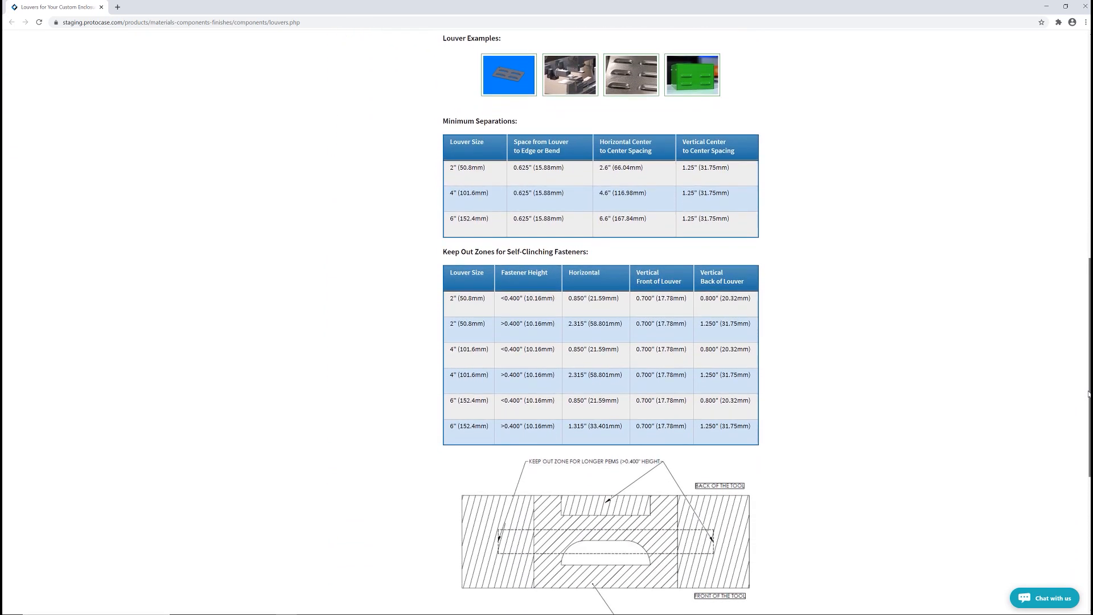
scroll(down, 3)
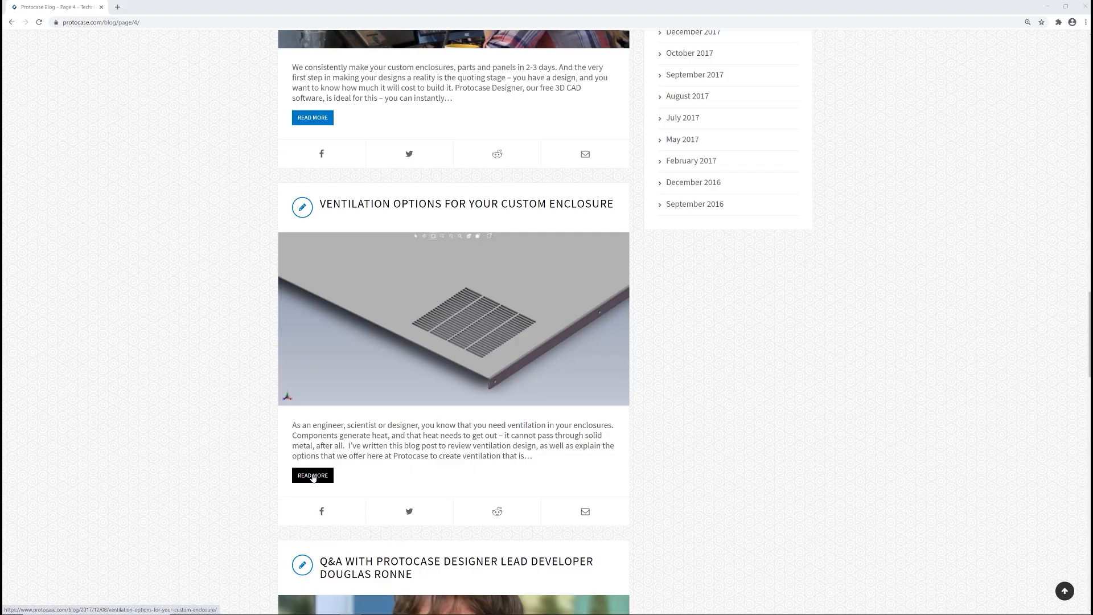
Open the 'Ventilation Options for Your Custom Enclosure' post via READ MORE and scroll into it
click(312, 475)
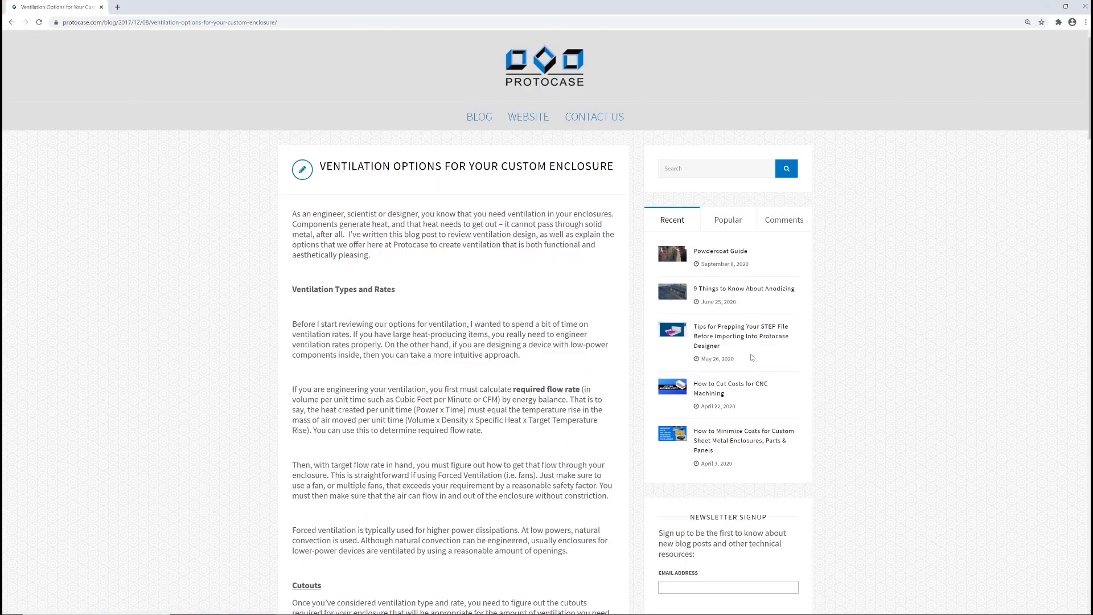
scroll(down, 3)
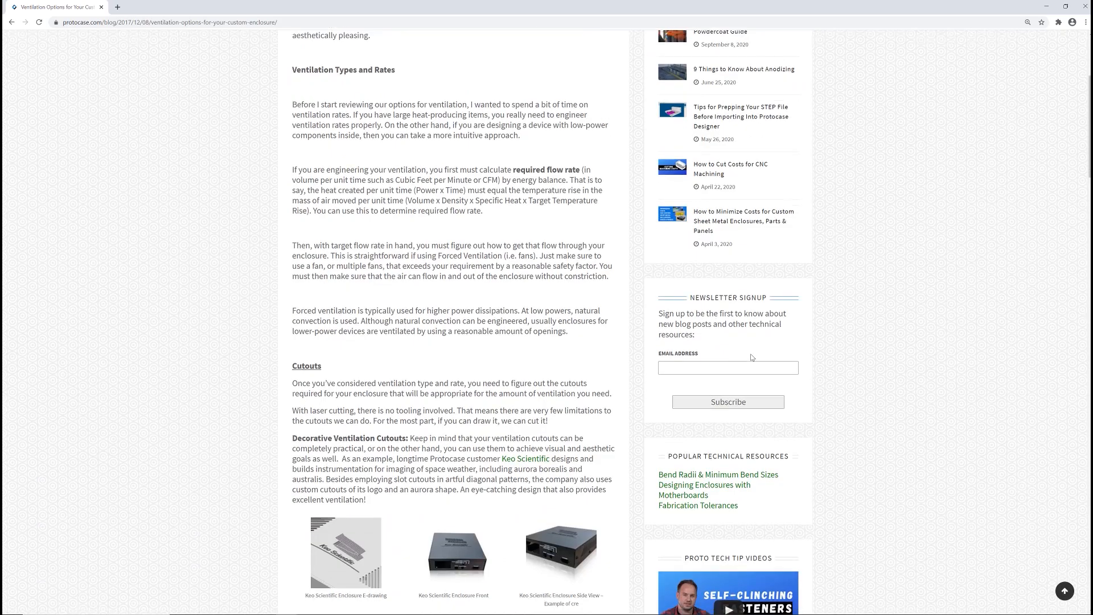